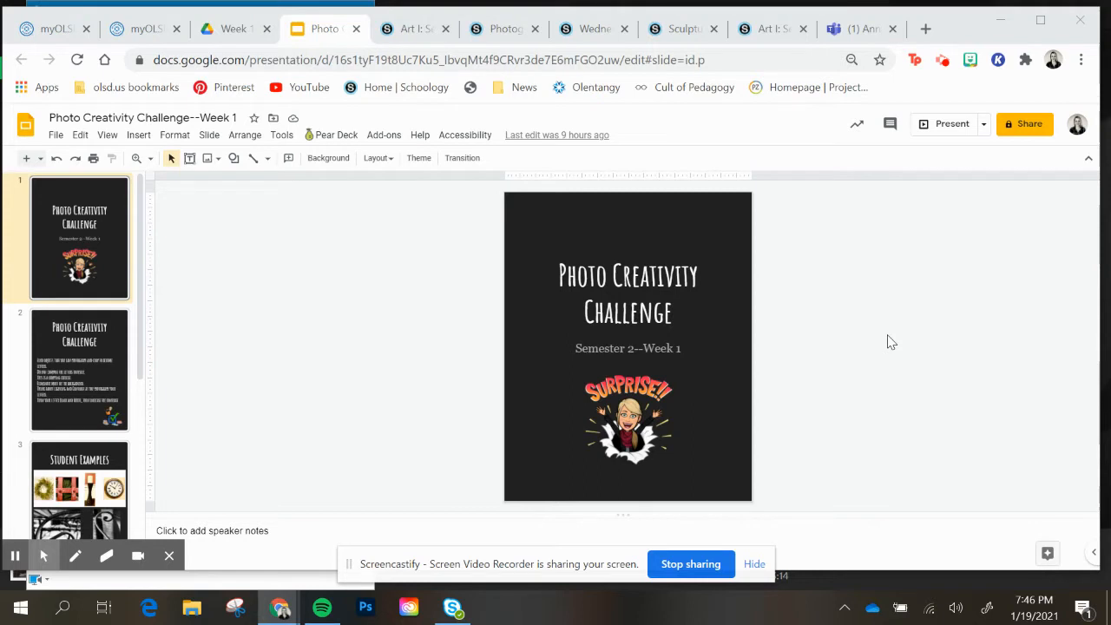
mouse_move(54, 261)
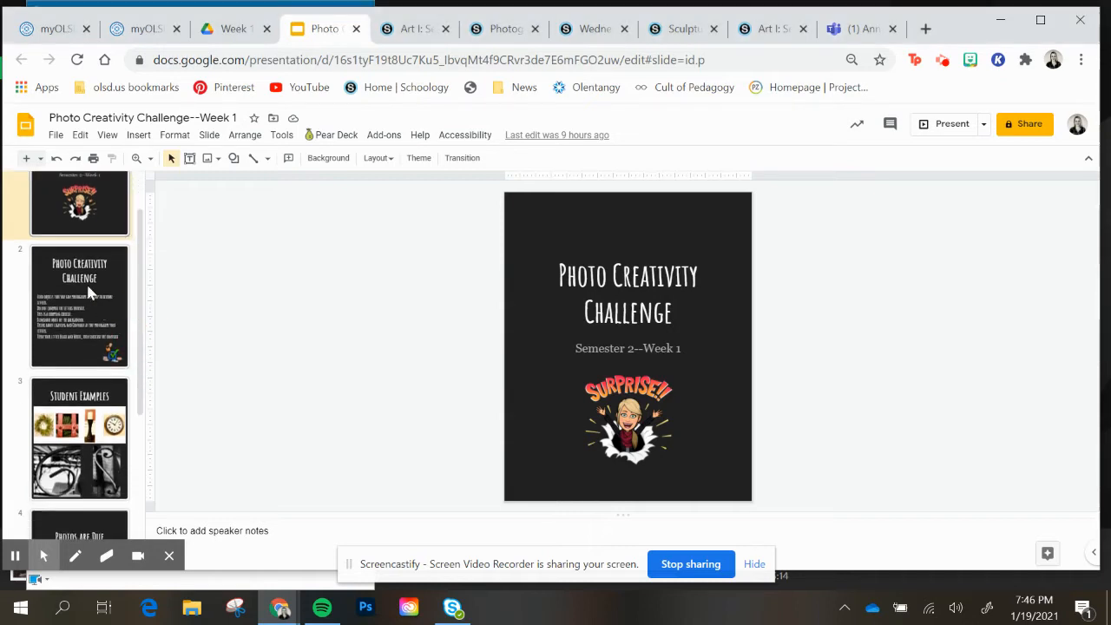
- Show slide 2, the instructions on cropping objects into letters, lighting and black-and-white
left_click(79, 306)
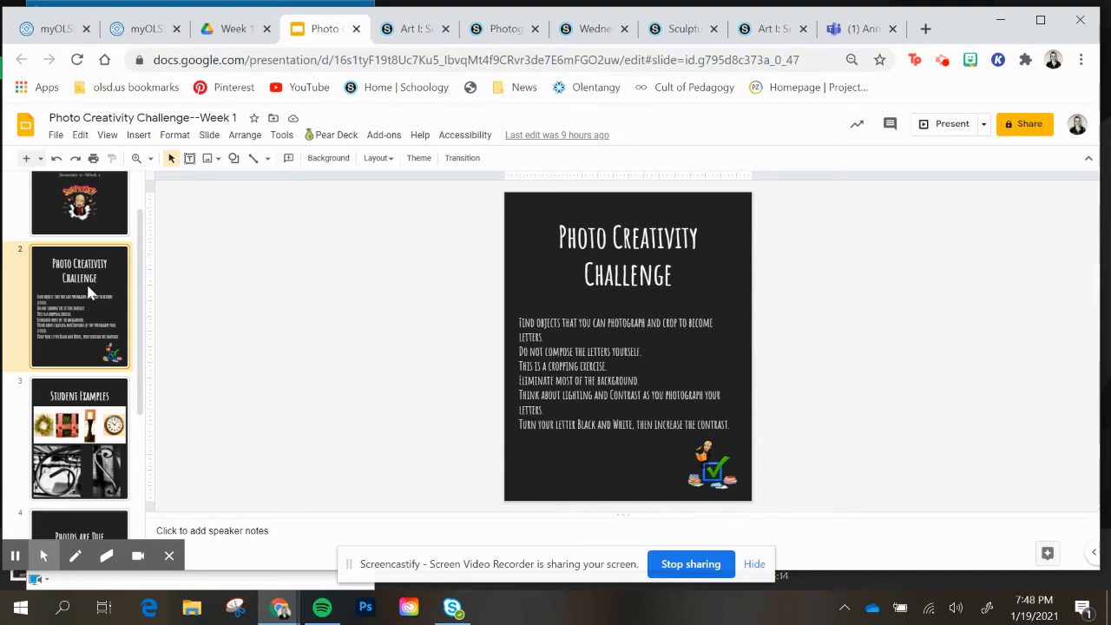
mouse_move(224, 336)
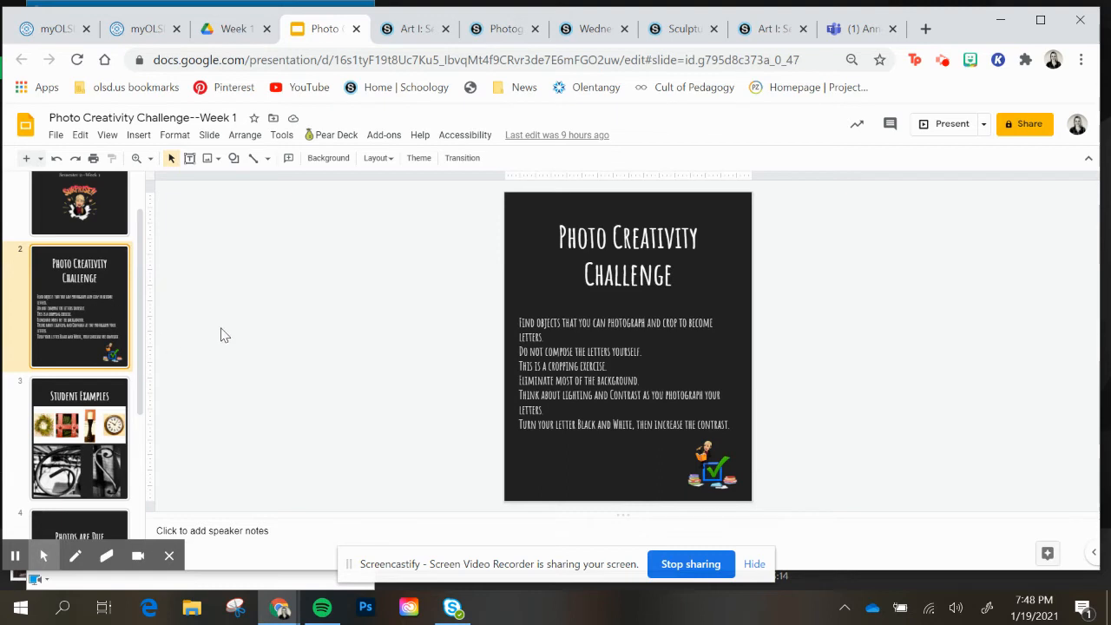
mouse_move(231, 333)
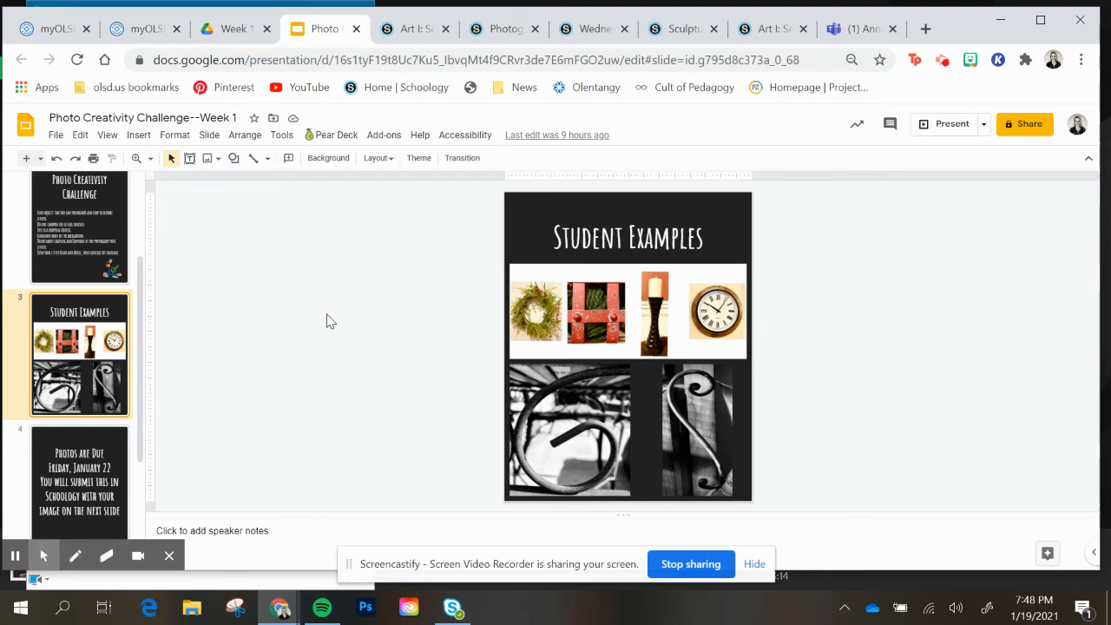
mouse_move(342, 323)
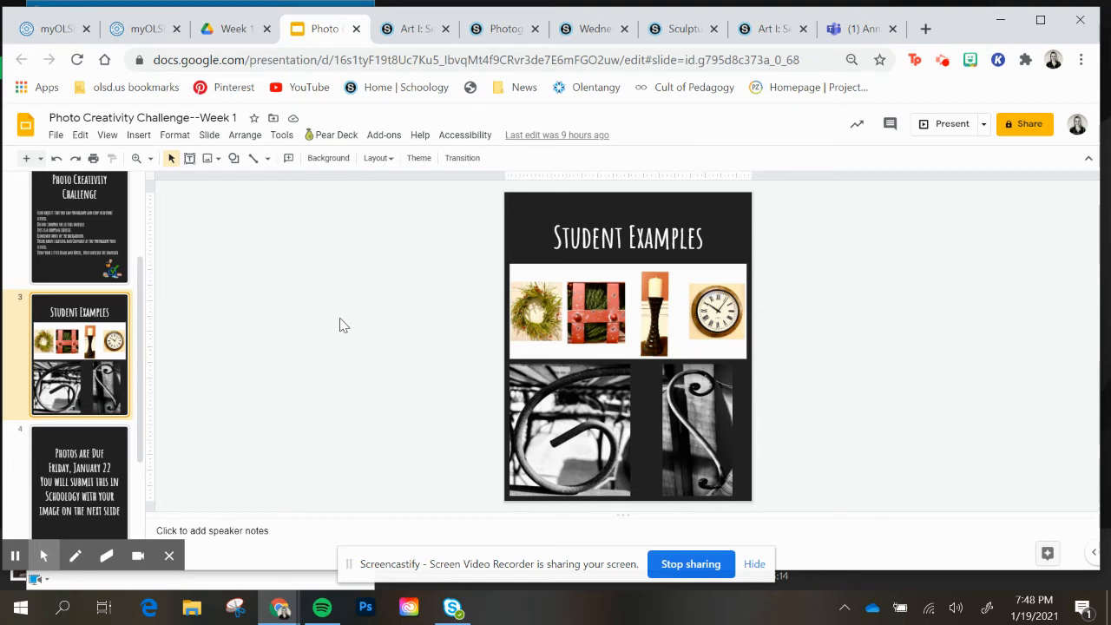
mouse_move(144, 376)
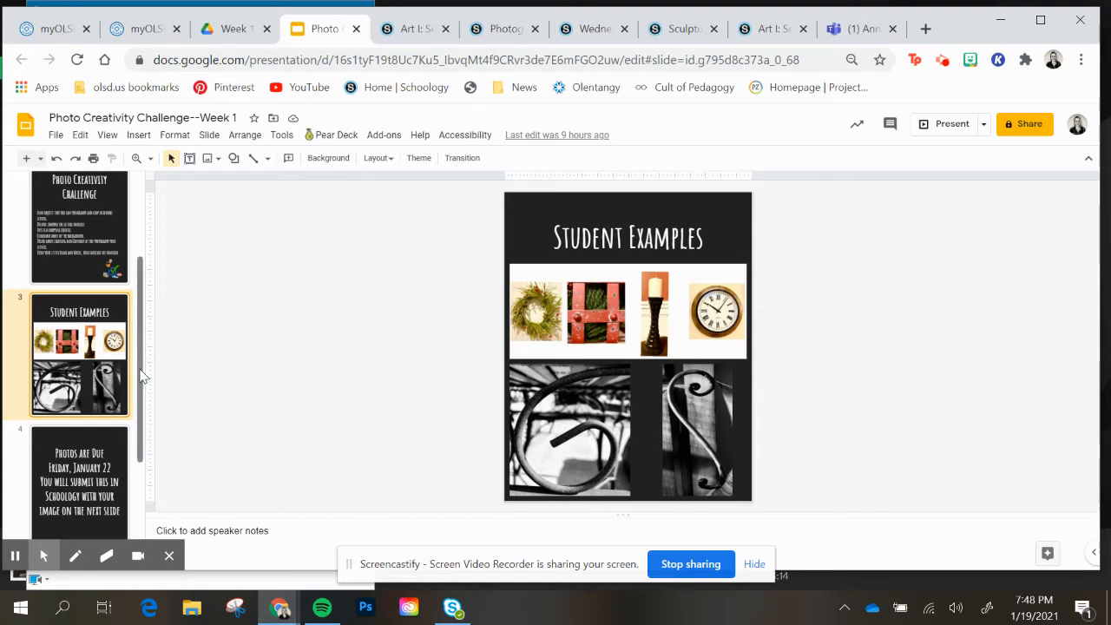
mouse_move(609, 311)
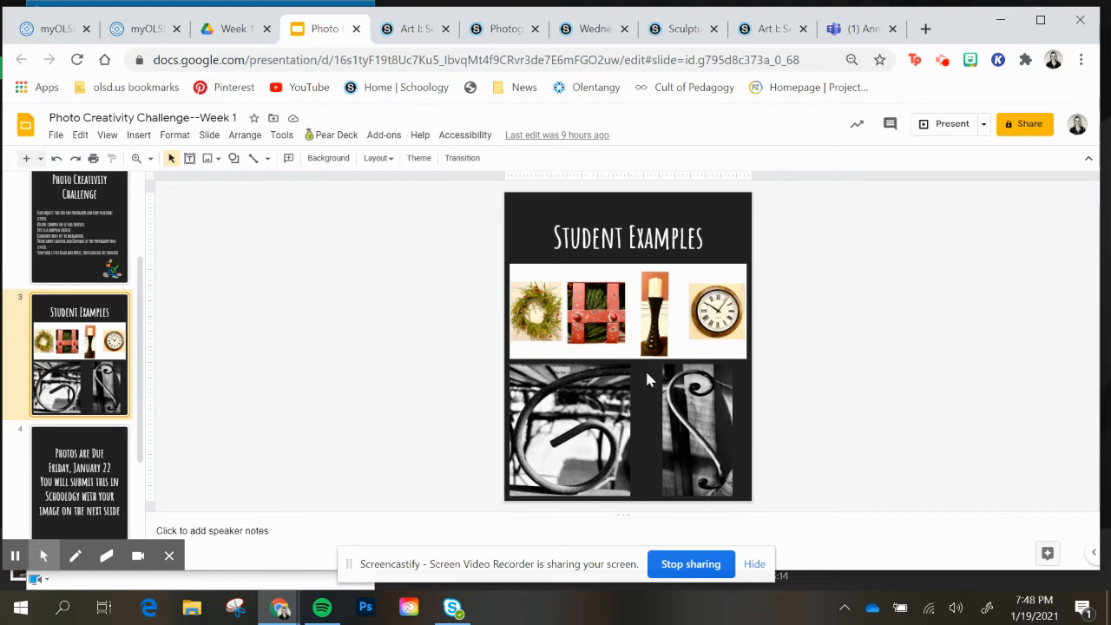
mouse_move(712, 392)
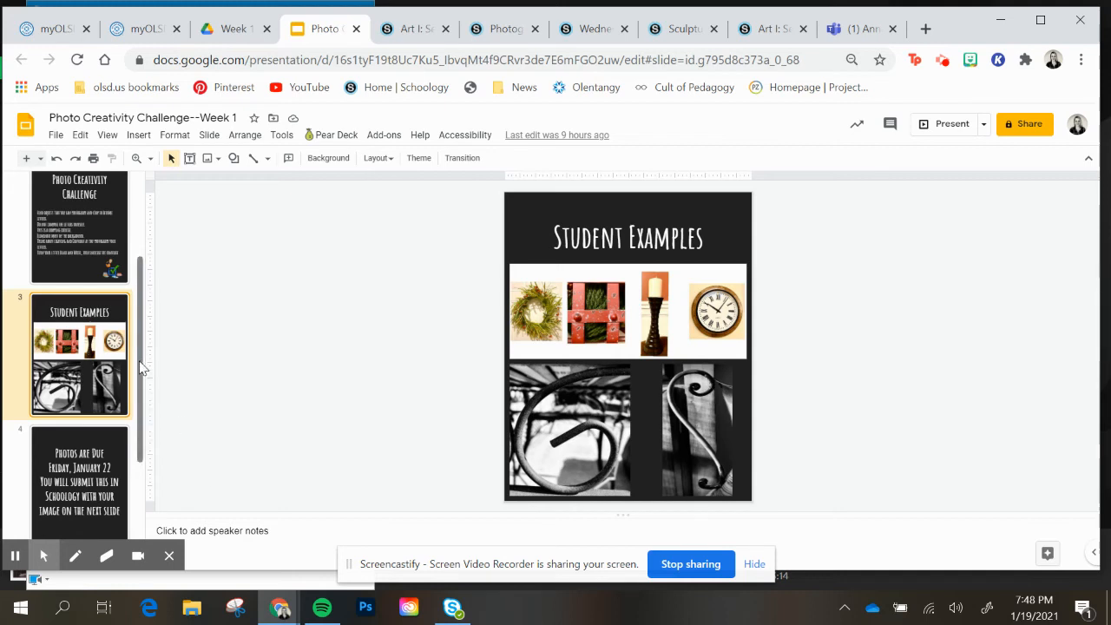
- Scroll the filmstrip down past the Student Examples slide
scroll("down", 3)
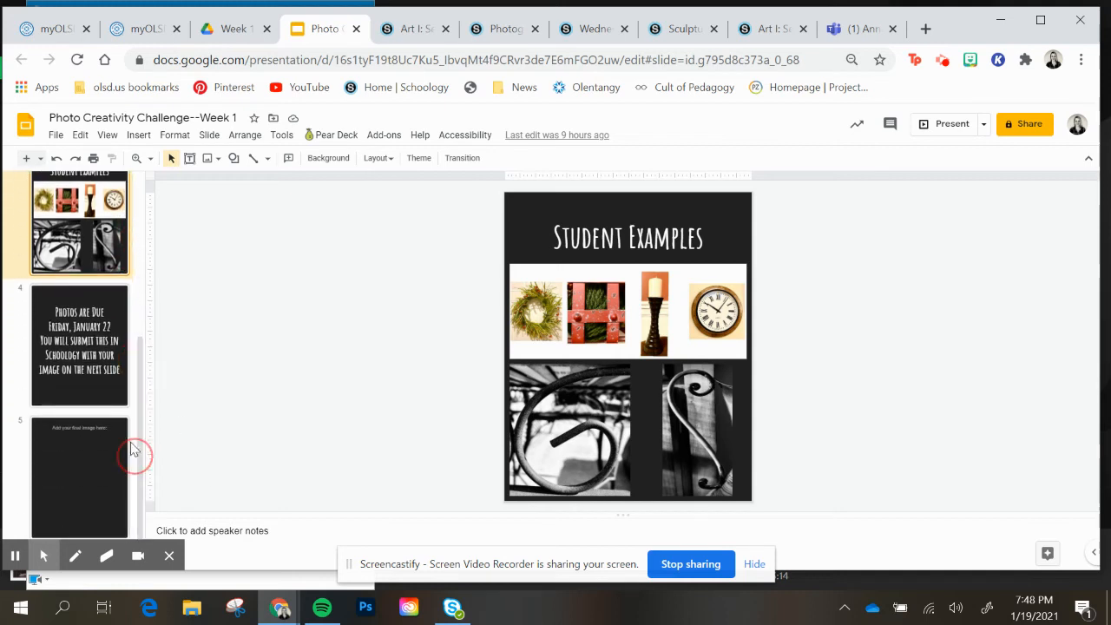
- Show slide 4, announcing photos are due Friday, January 22 in Schoology
left_click(80, 345)
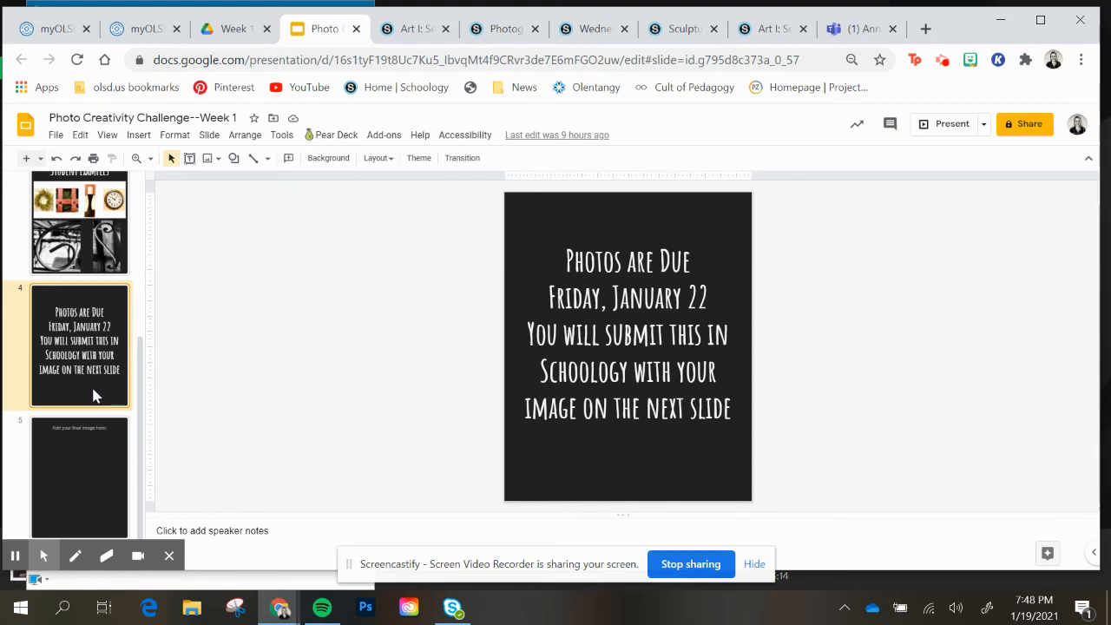
mouse_move(76, 482)
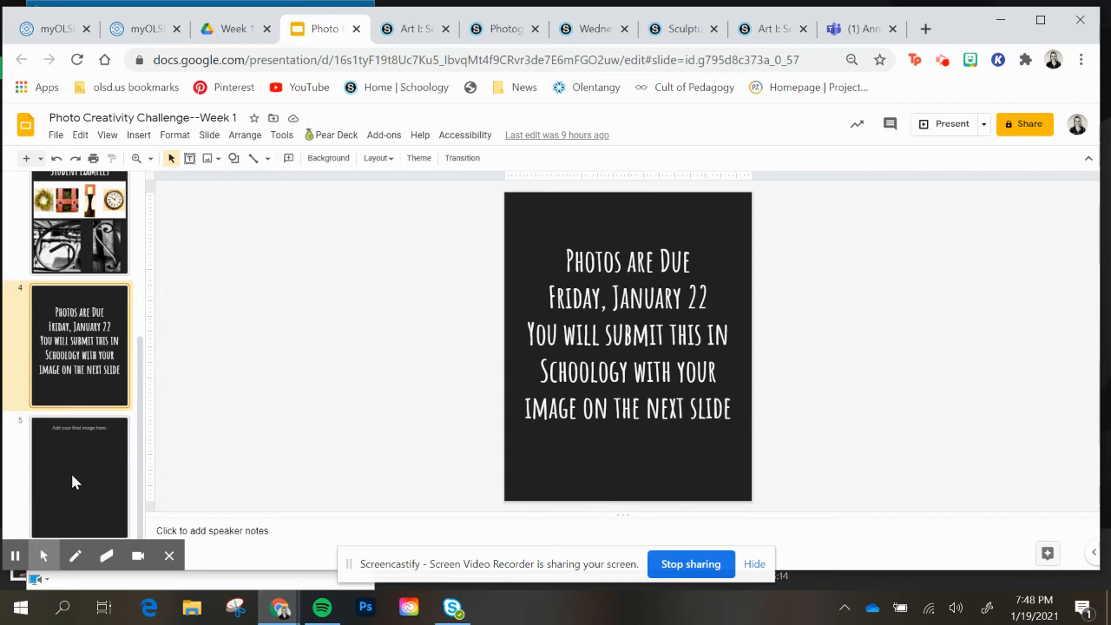
- Open the 'Add your final image here' slide and dismiss the Insert menu without adding an image
left_click(79, 478)
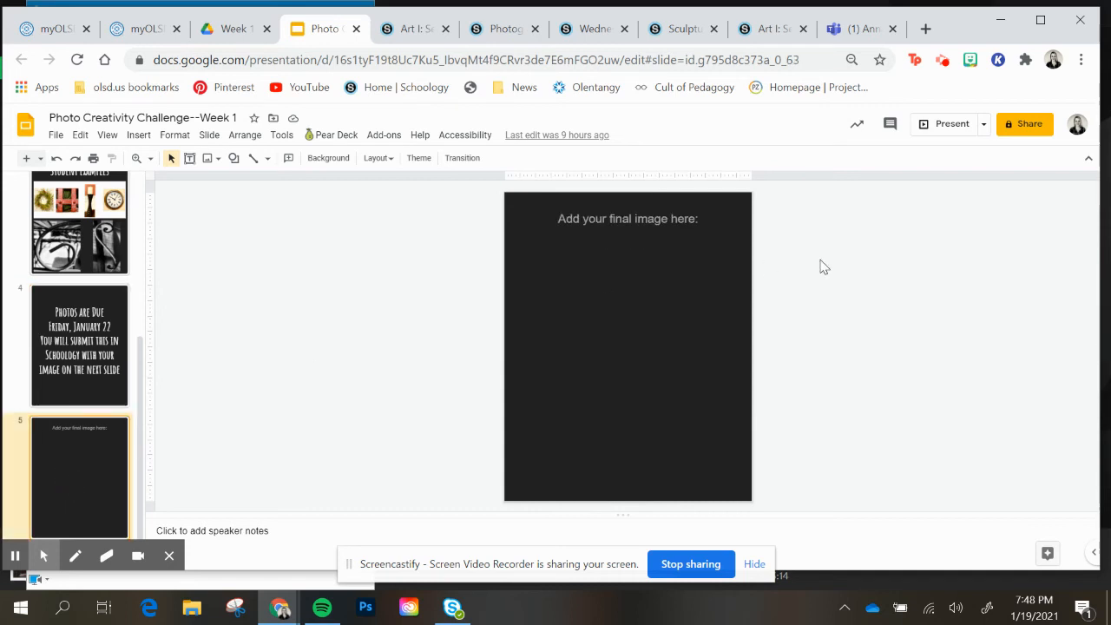
mouse_move(678, 236)
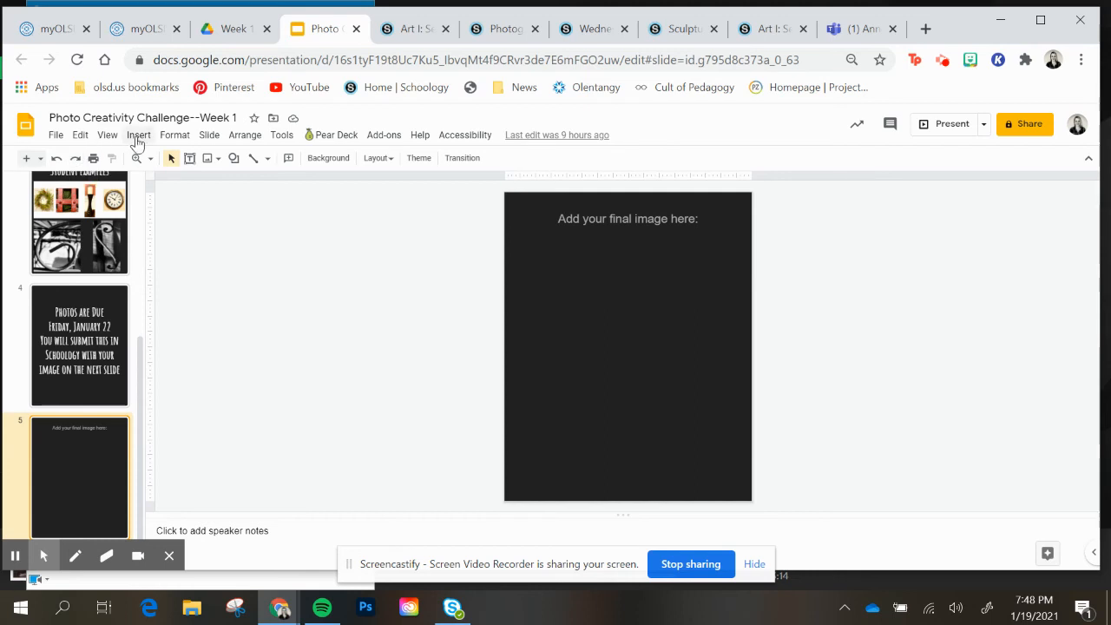
left_click(138, 134)
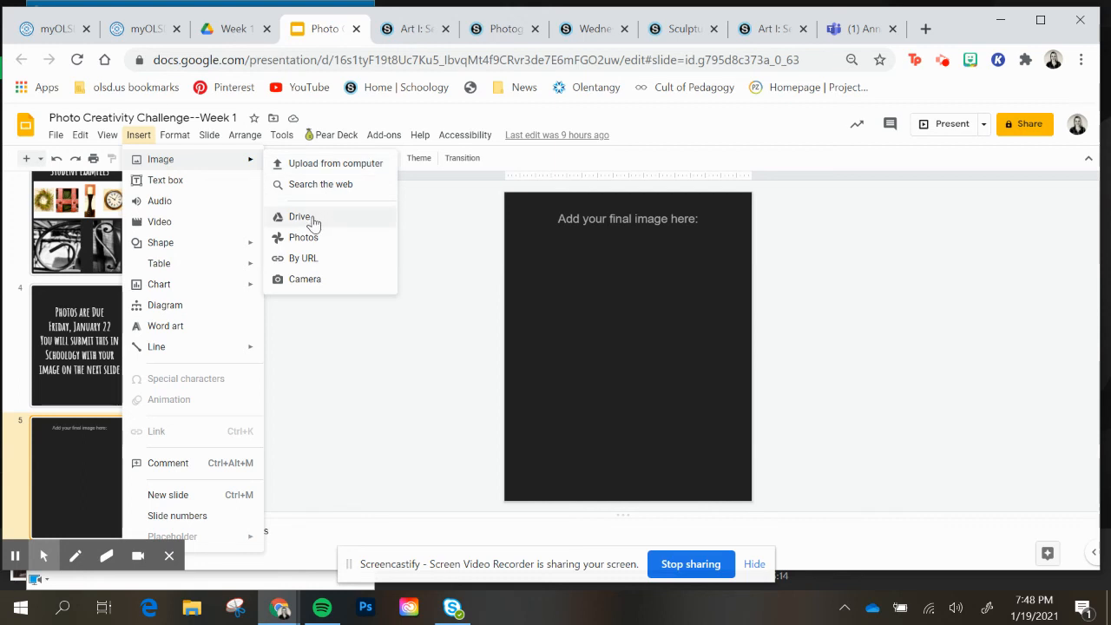
left_click(460, 232)
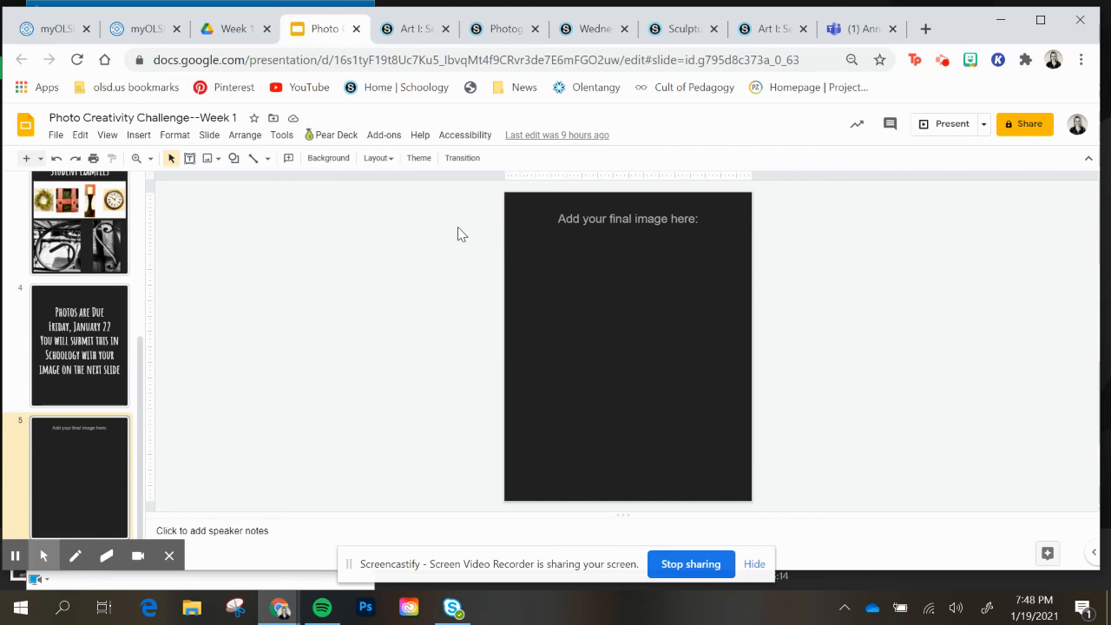
mouse_move(276, 286)
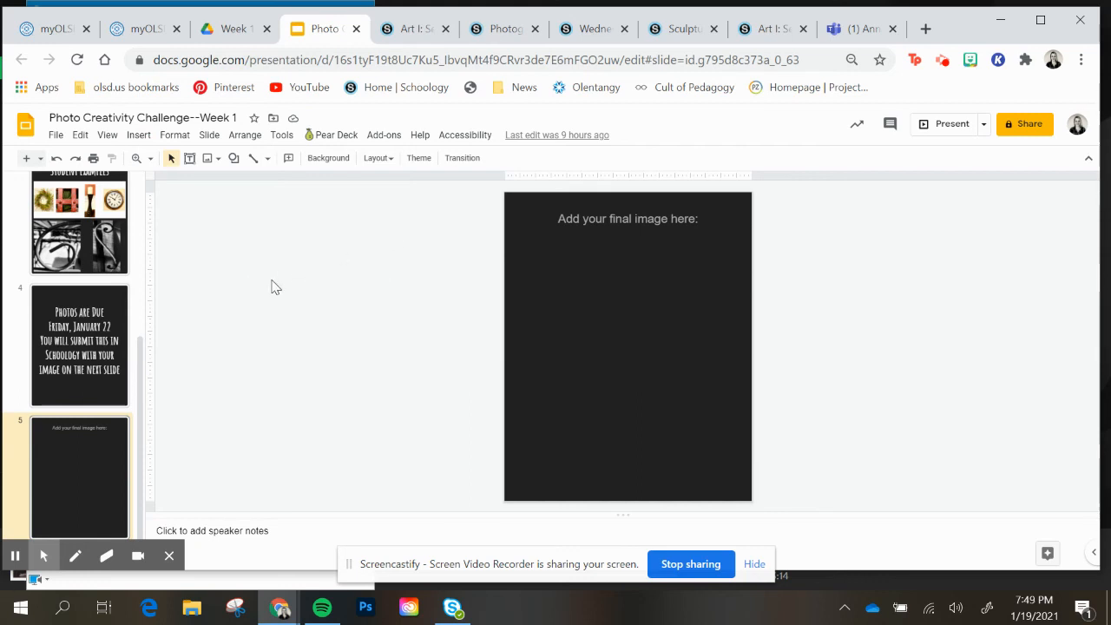
mouse_move(935, 283)
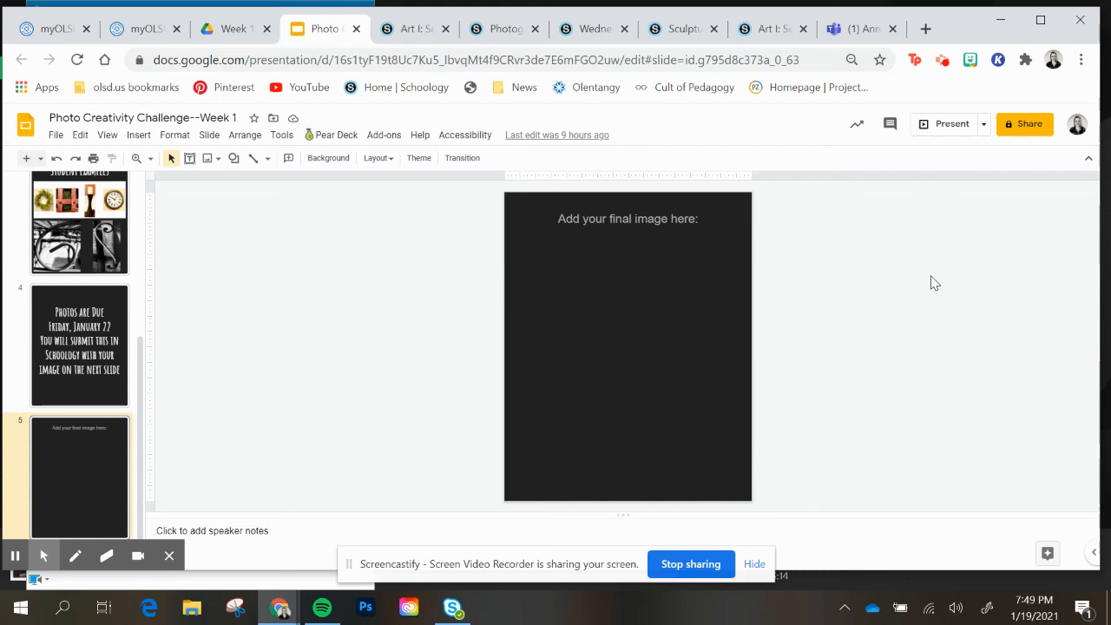